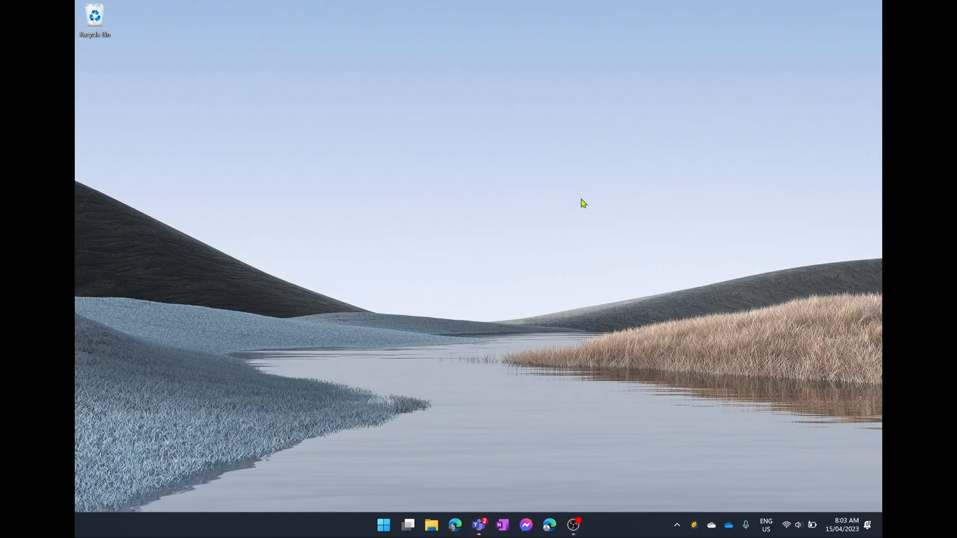
mouse_move(478, 526)
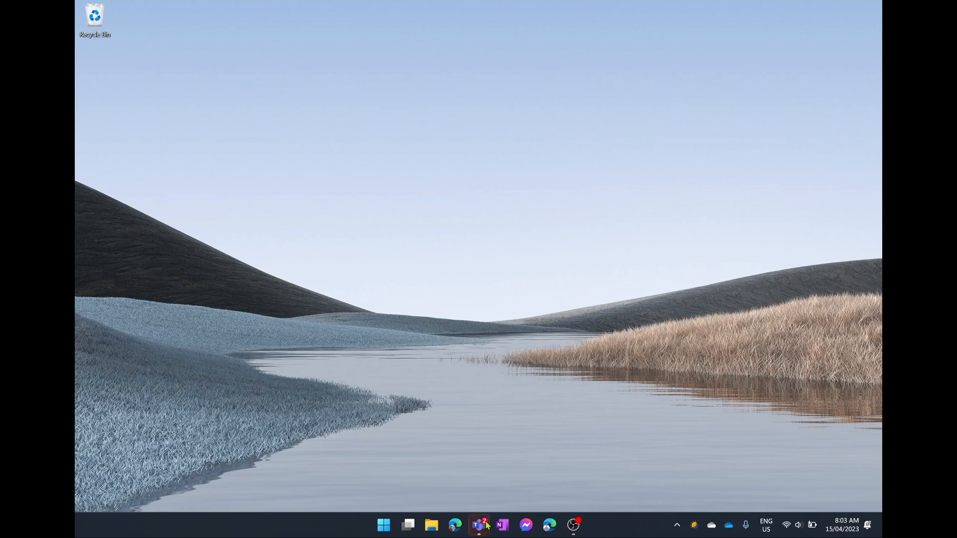
Launch File Explorer from the taskbar and navigate to %appdata% via the address bar
right_click(477, 524)
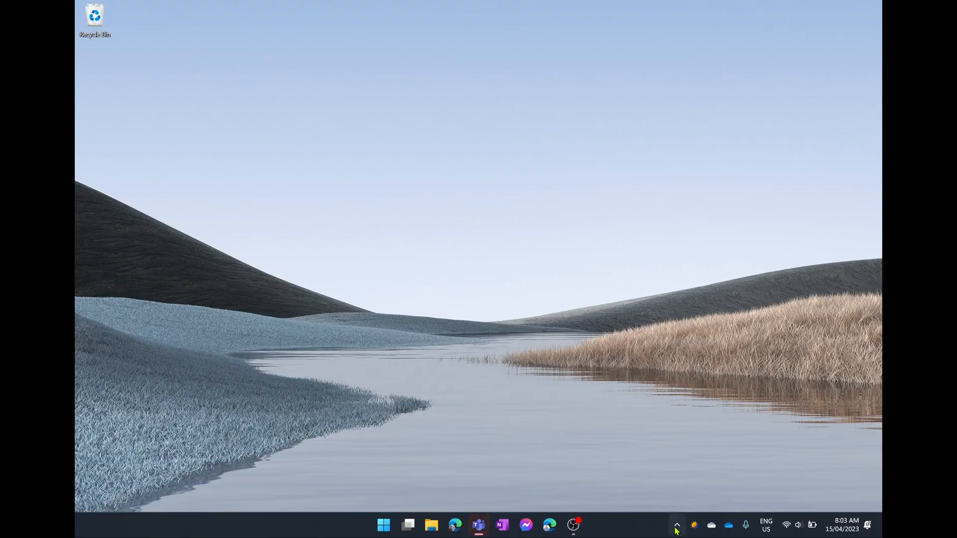
click(676, 524)
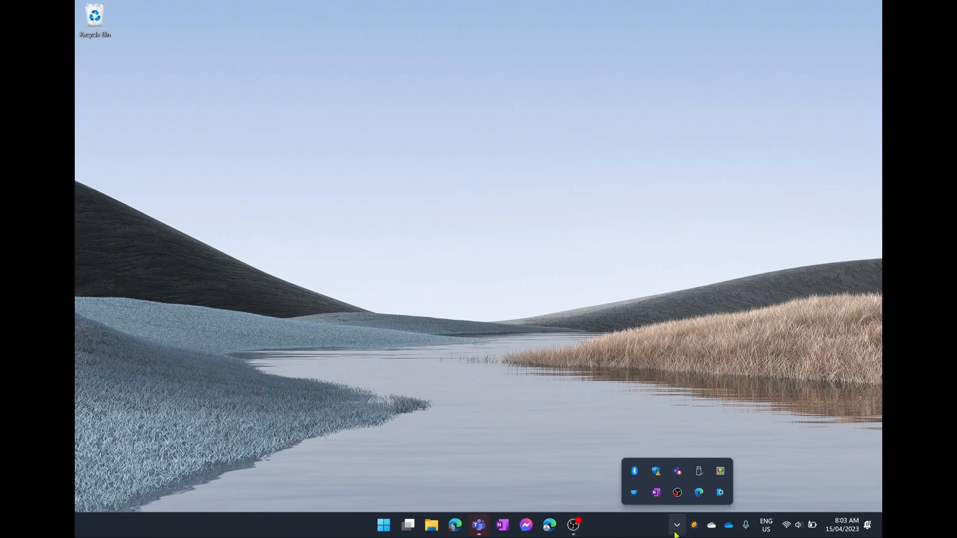
mouse_move(676, 470)
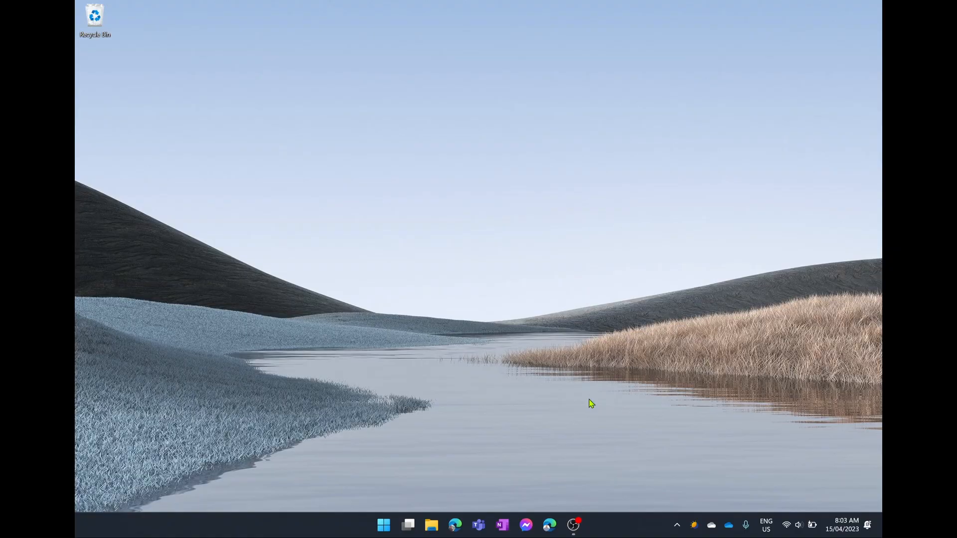
mouse_move(430, 525)
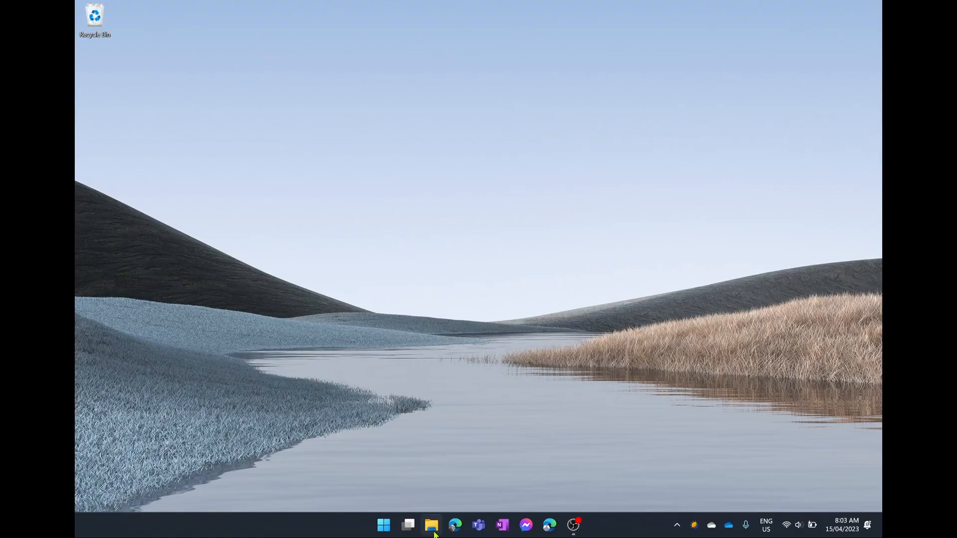
click(430, 524)
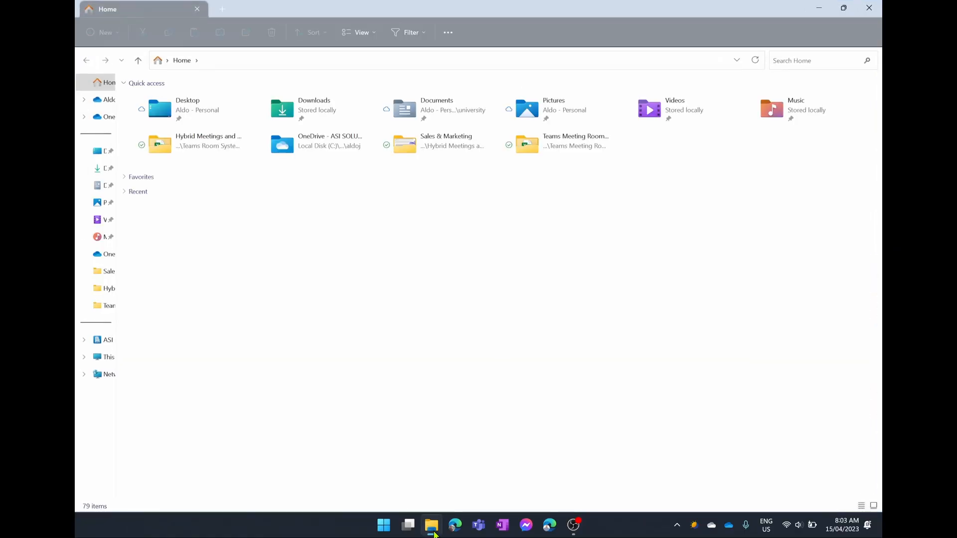
mouse_move(431, 32)
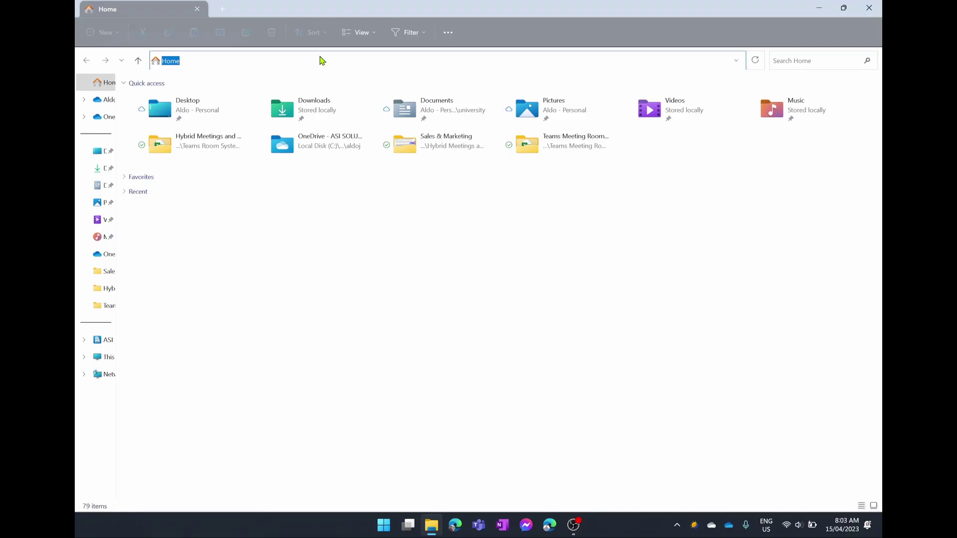
mouse_move(247, 238)
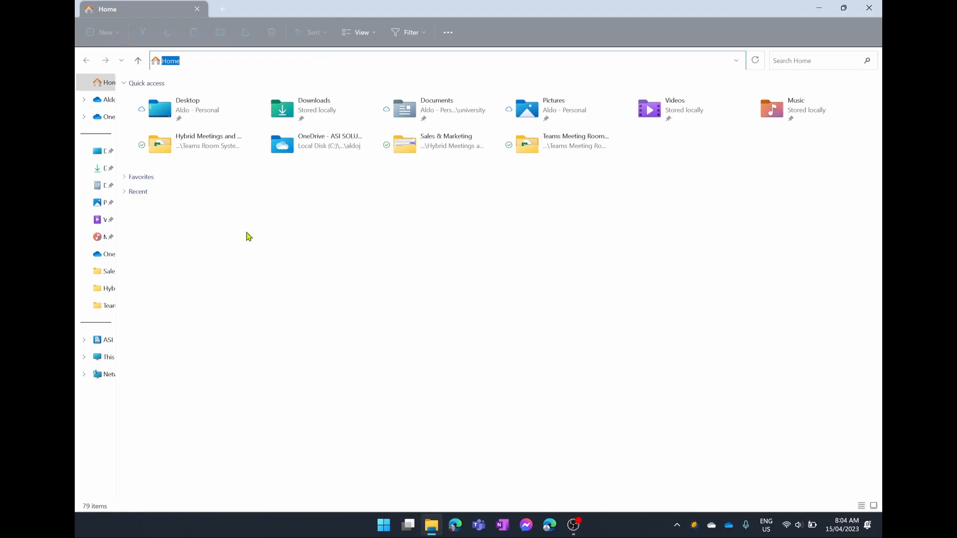
mouse_move(194, 61)
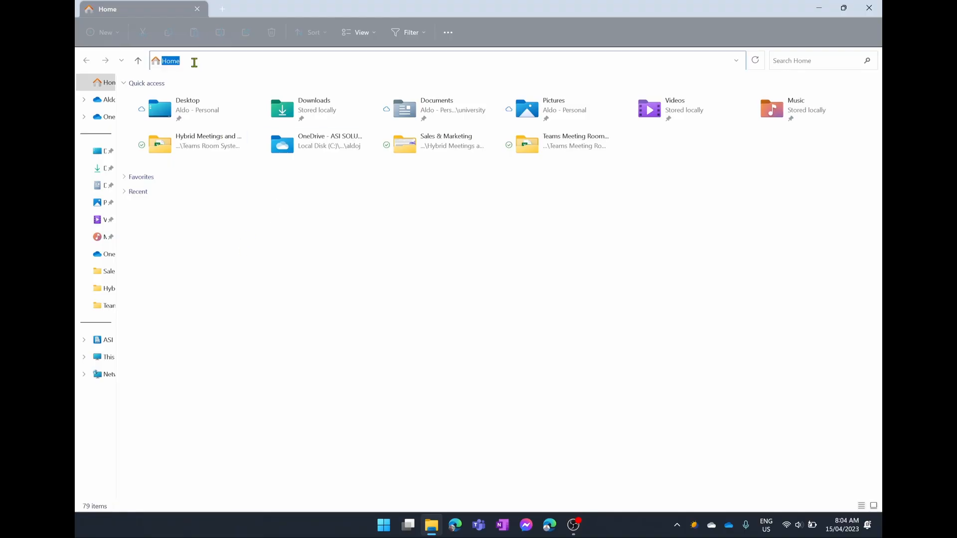
text(%a)
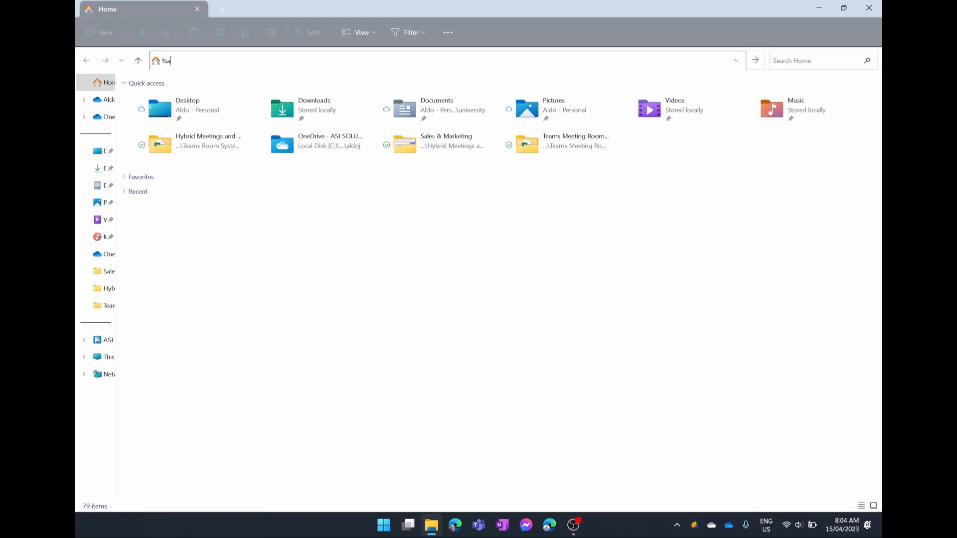
text(ppdata)
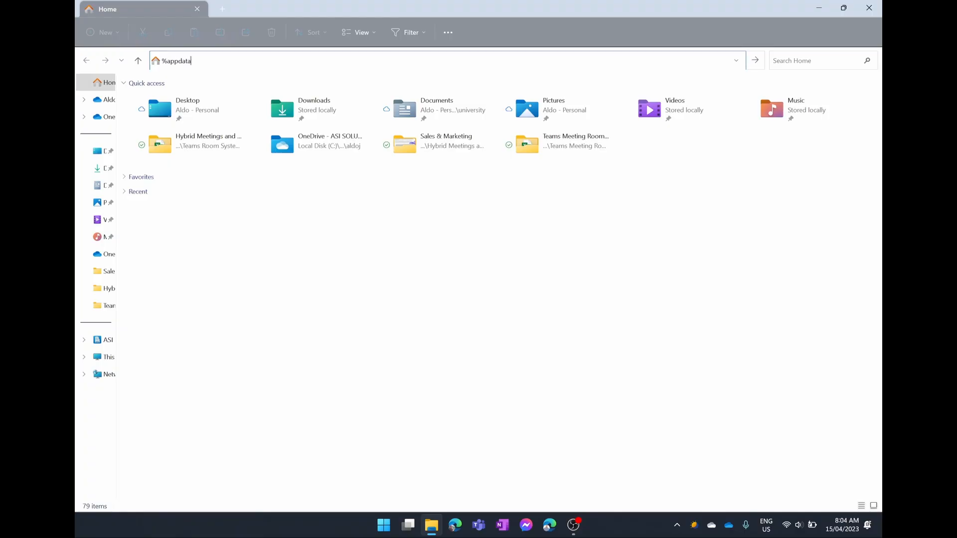
text(%)
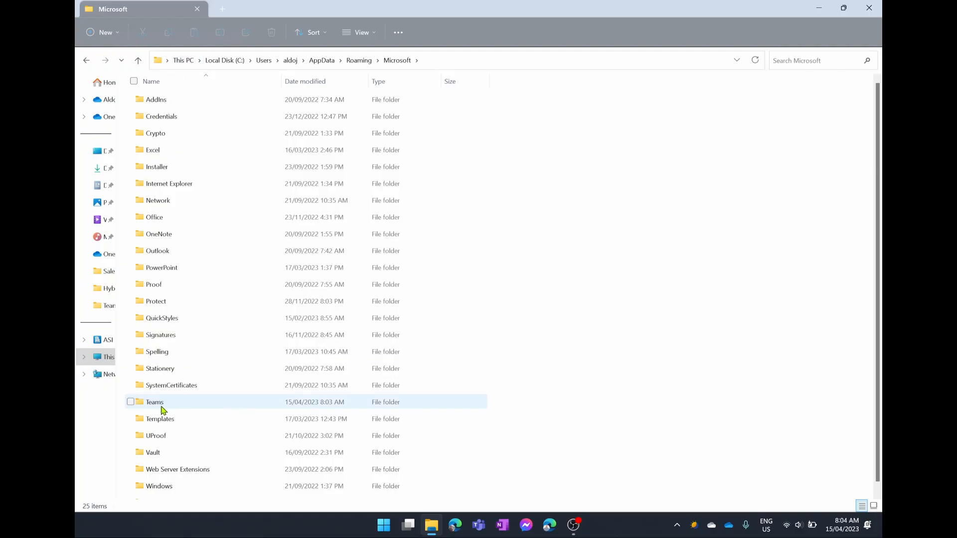
click(155, 402)
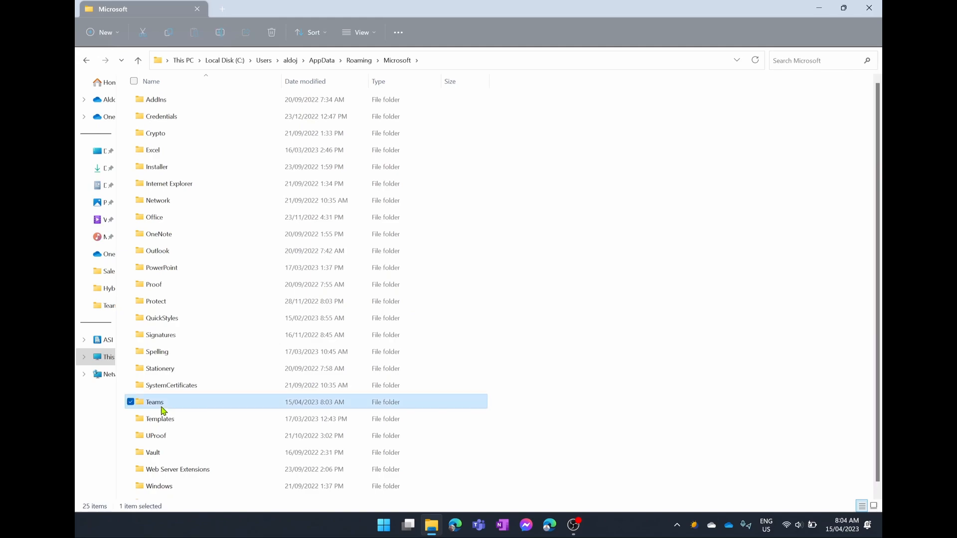
right_click(155, 402)
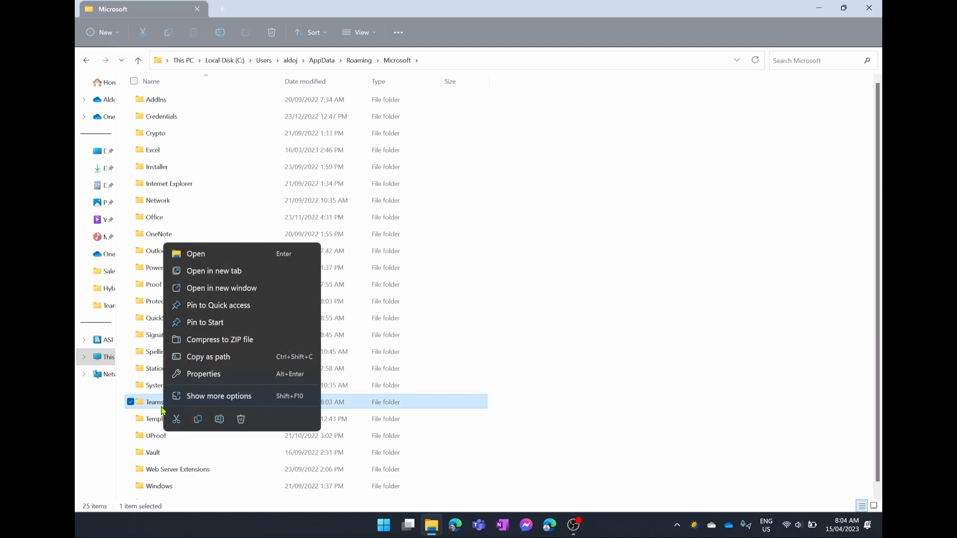
mouse_move(238, 397)
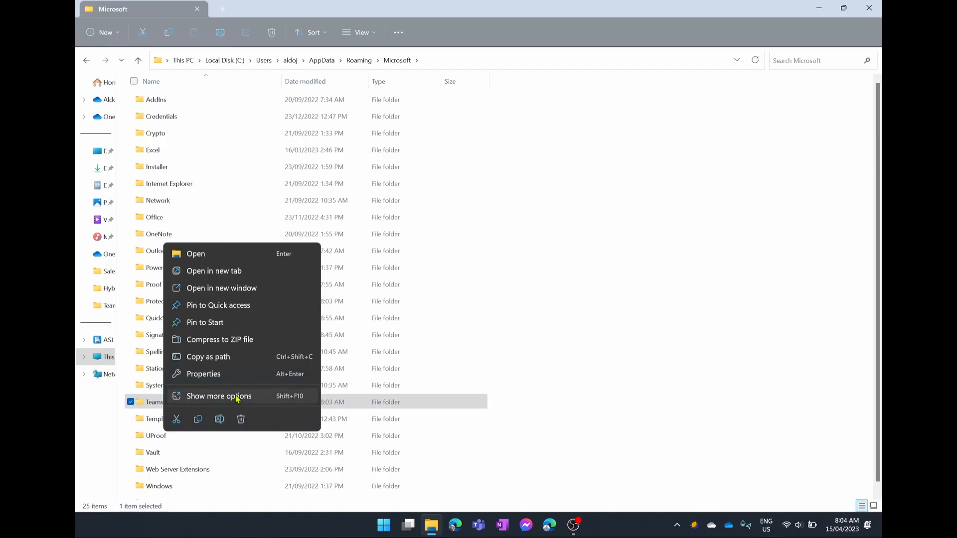
mouse_move(216, 374)
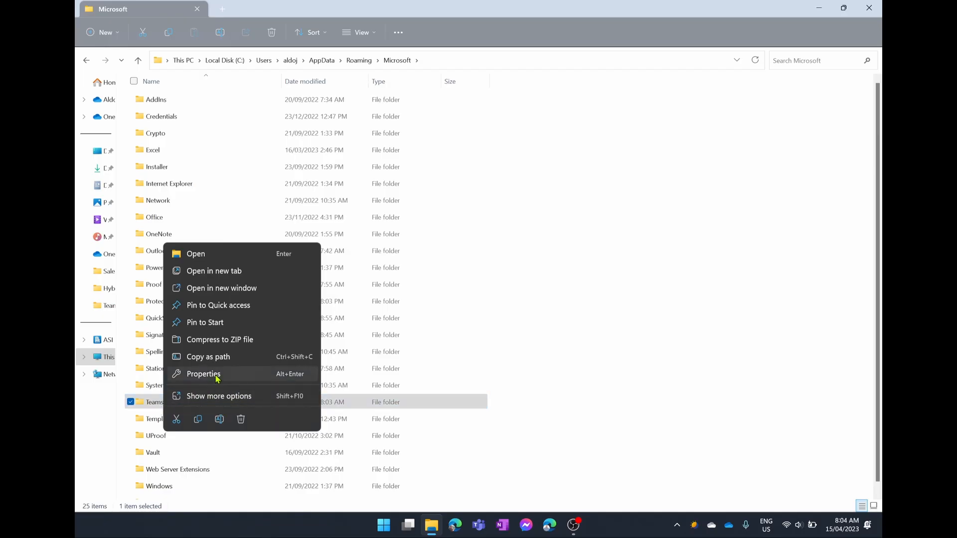
click(203, 374)
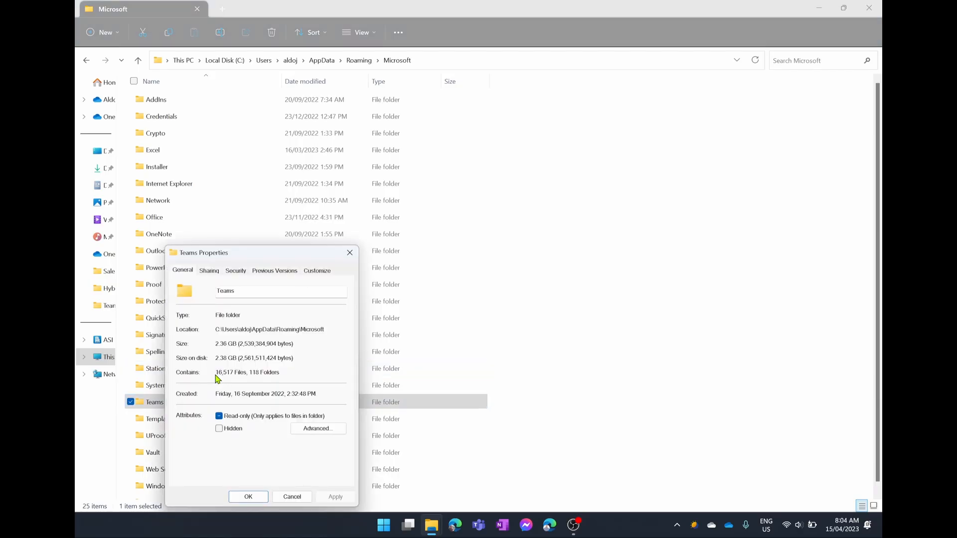
mouse_move(349, 252)
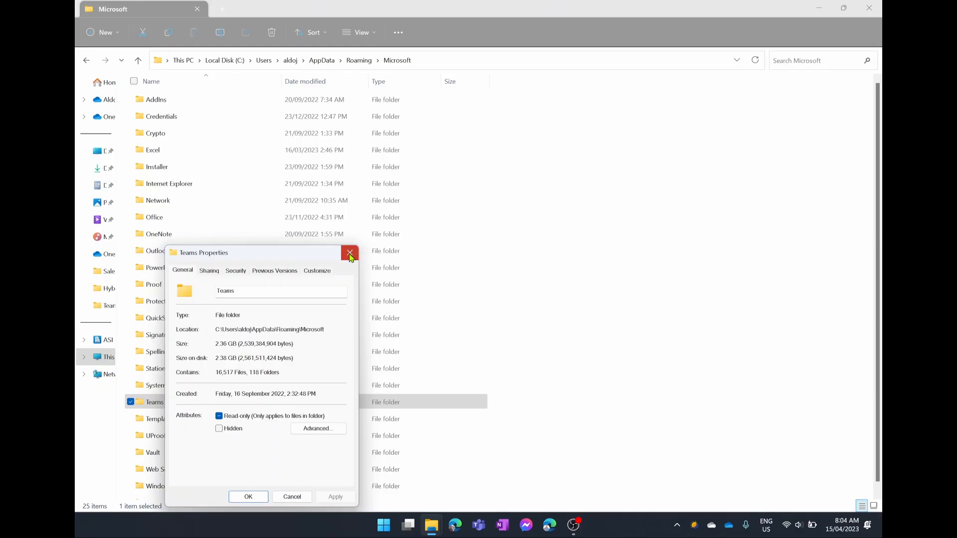
click(349, 253)
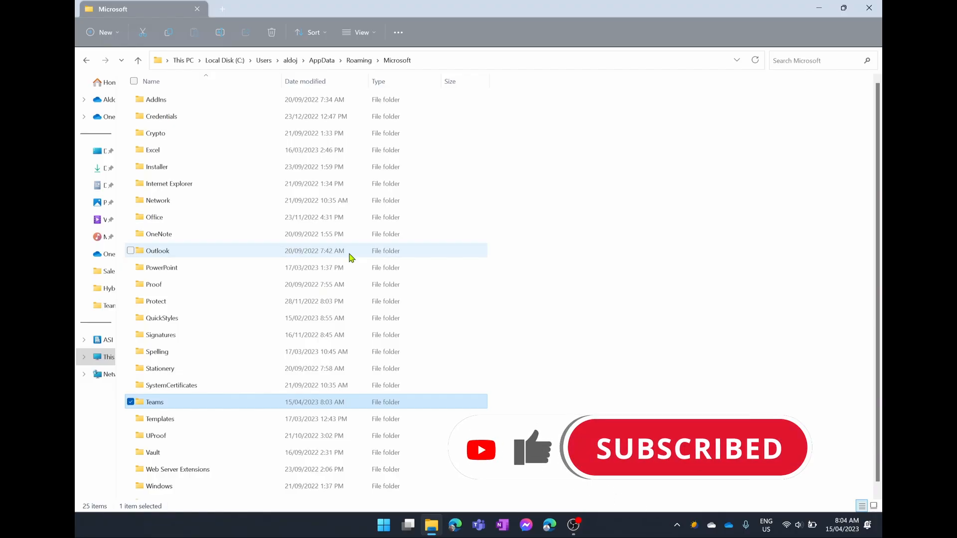
mouse_move(181, 393)
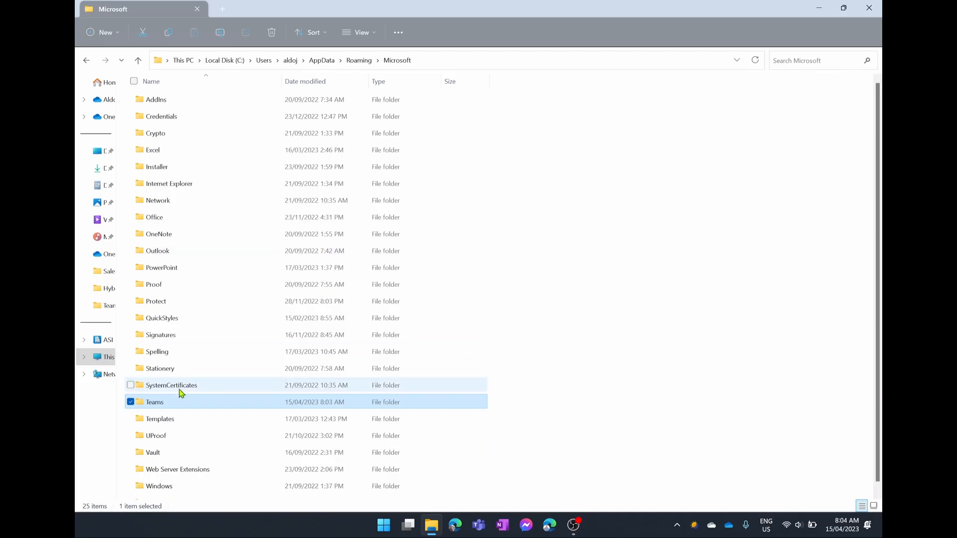
mouse_move(152, 403)
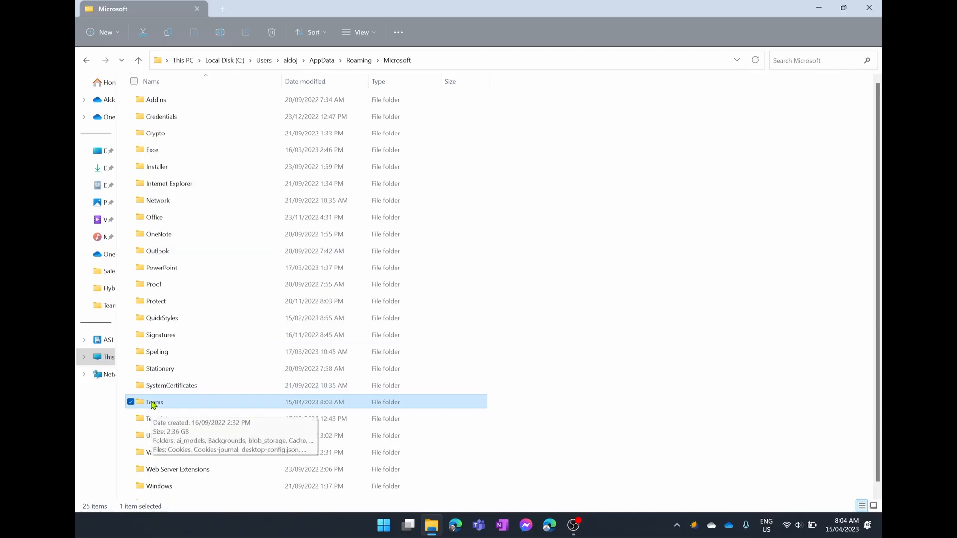
Delete the Teams folder via its context menu, leaving 24 items in Microsoft
right_click(154, 401)
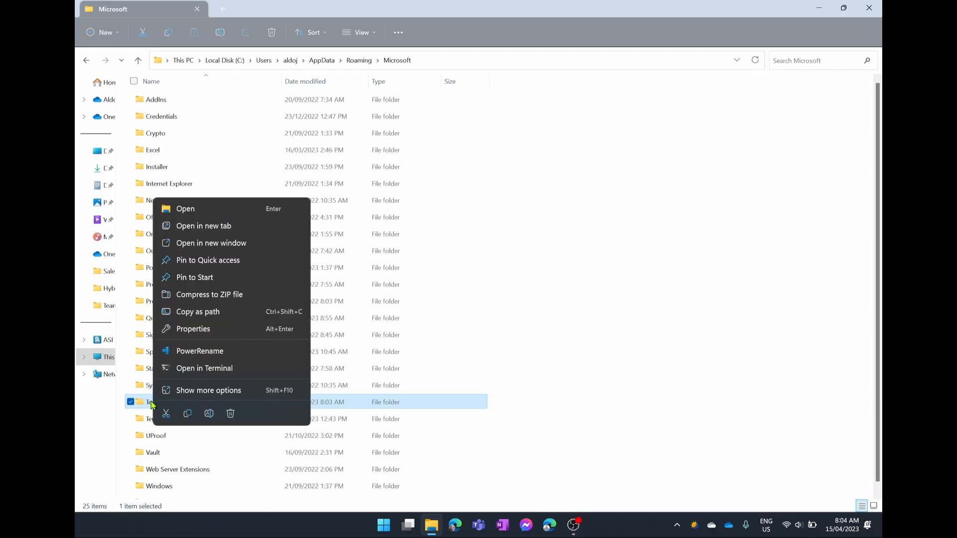
mouse_move(231, 420)
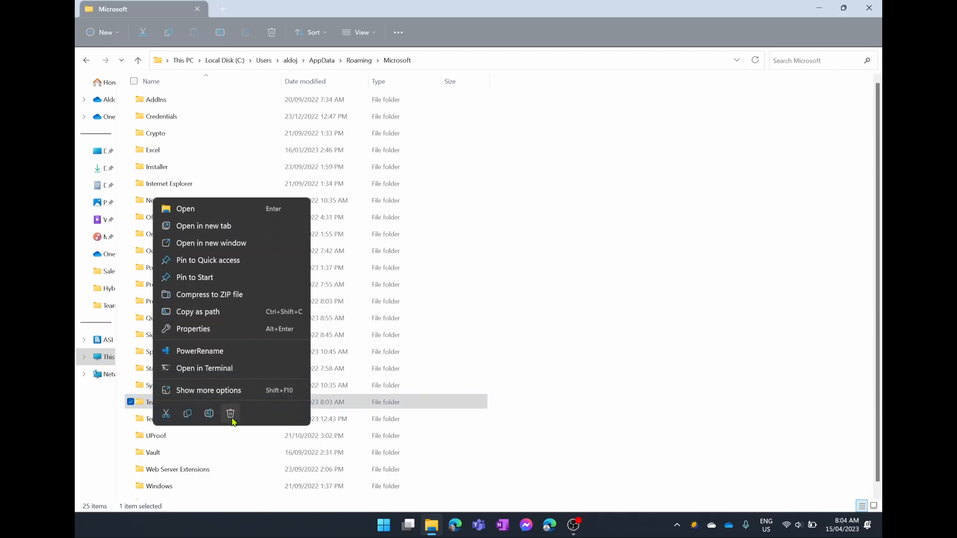
click(230, 413)
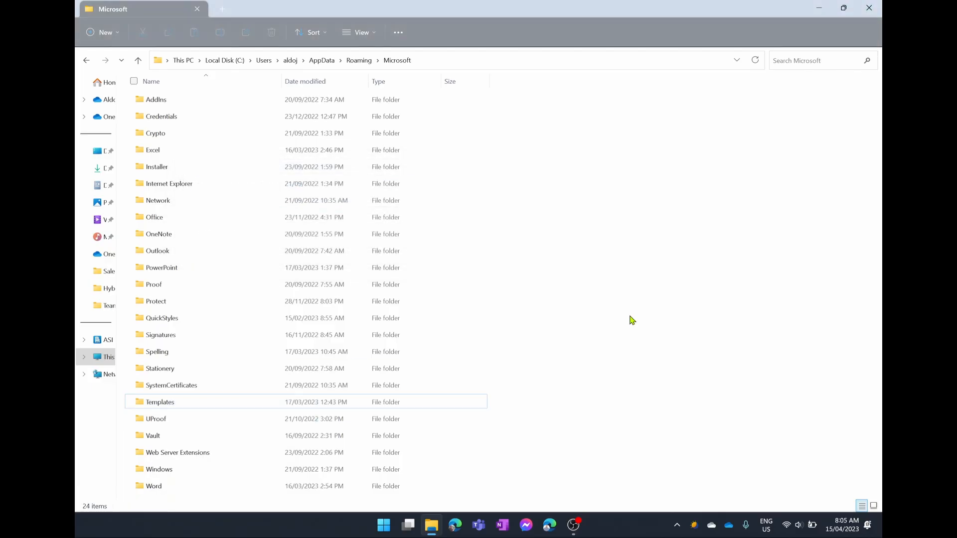